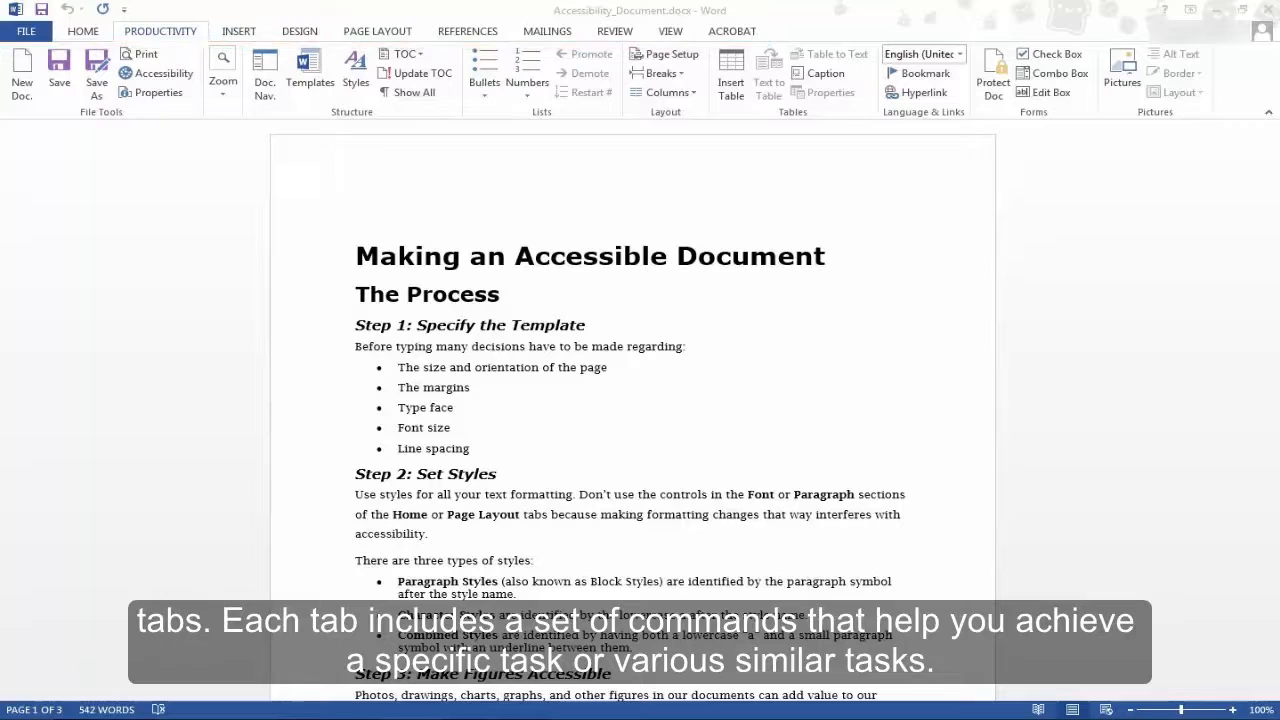
Show the Home commands on the ribbon of the Accessibility_Document
click(84, 32)
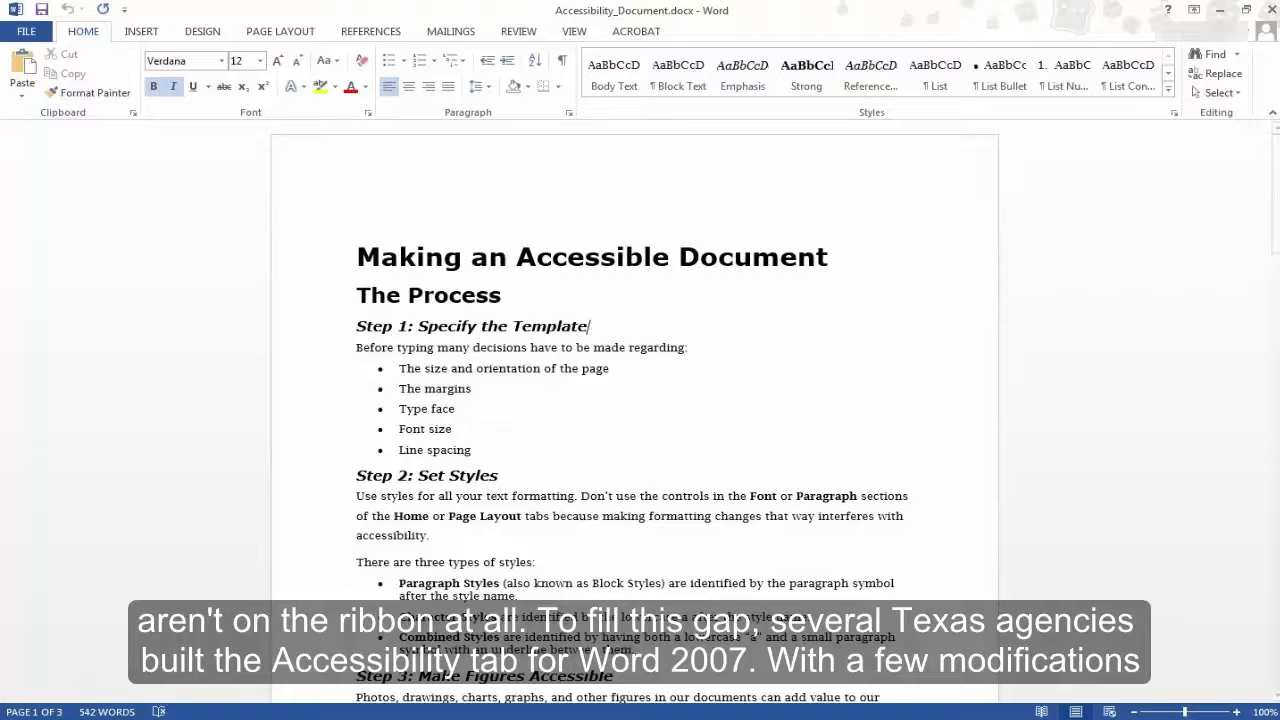
Switch to the blank Document2 window with the Productivity tab beside Home
click(244, 48)
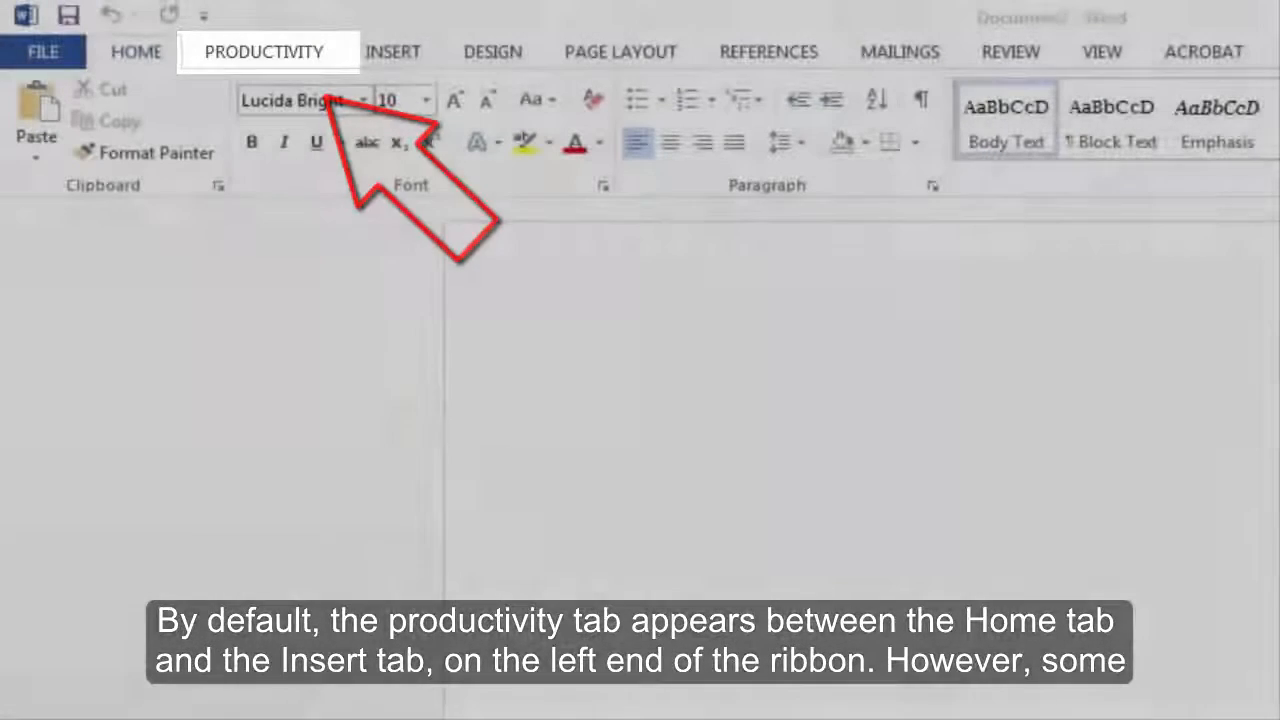
click(136, 52)
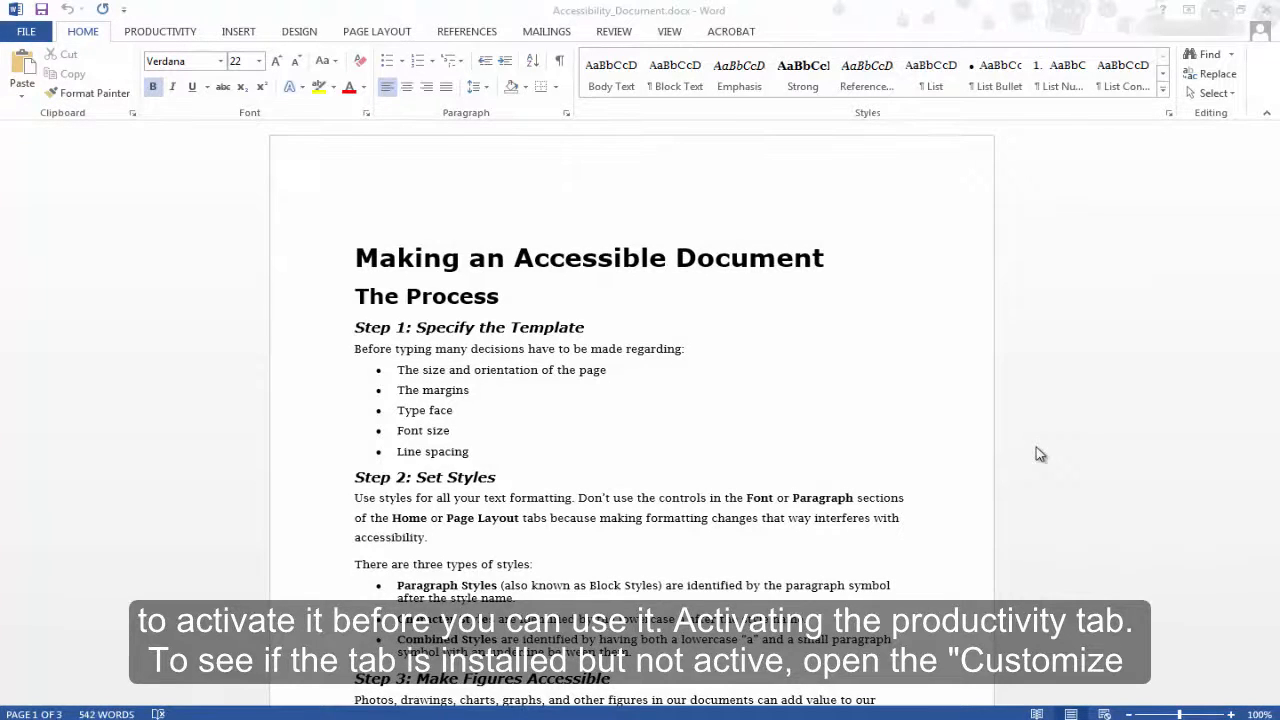
mouse_move(982, 384)
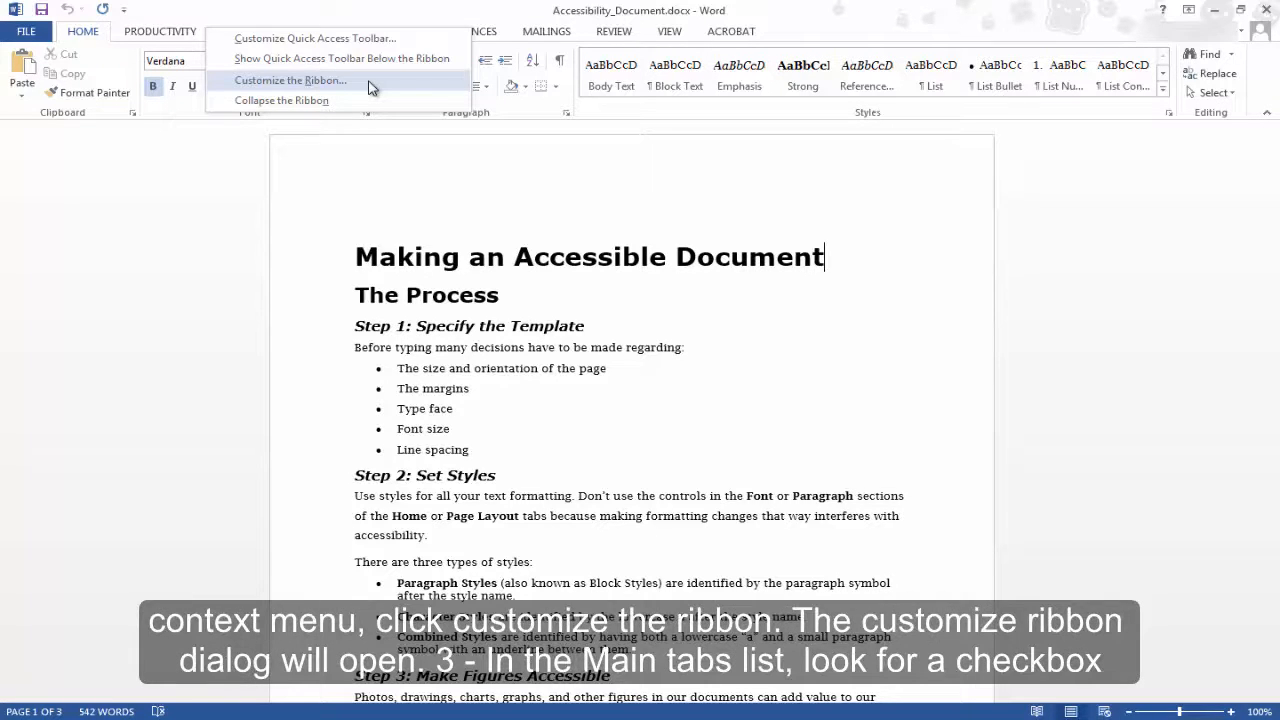
Open Word Options on Customize the Ribbon, with PRODUCTIVITY (Custom) checked among the main tabs
click(292, 80)
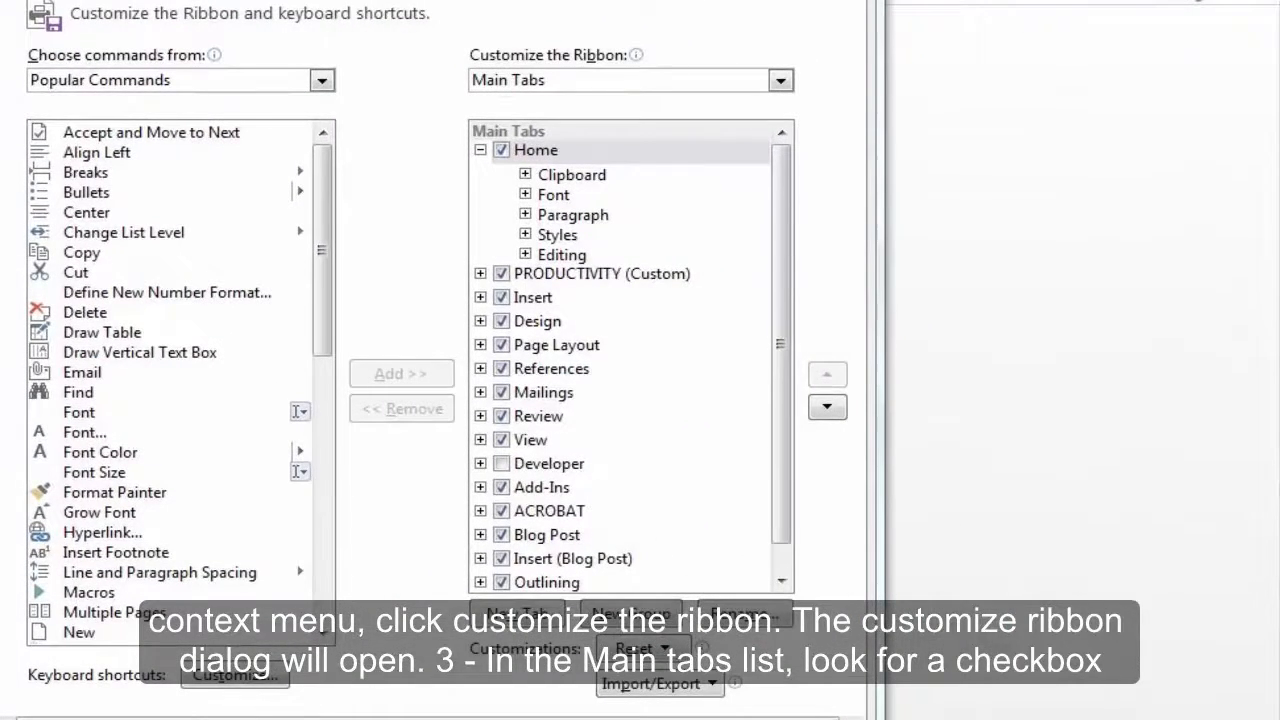
click(600, 272)
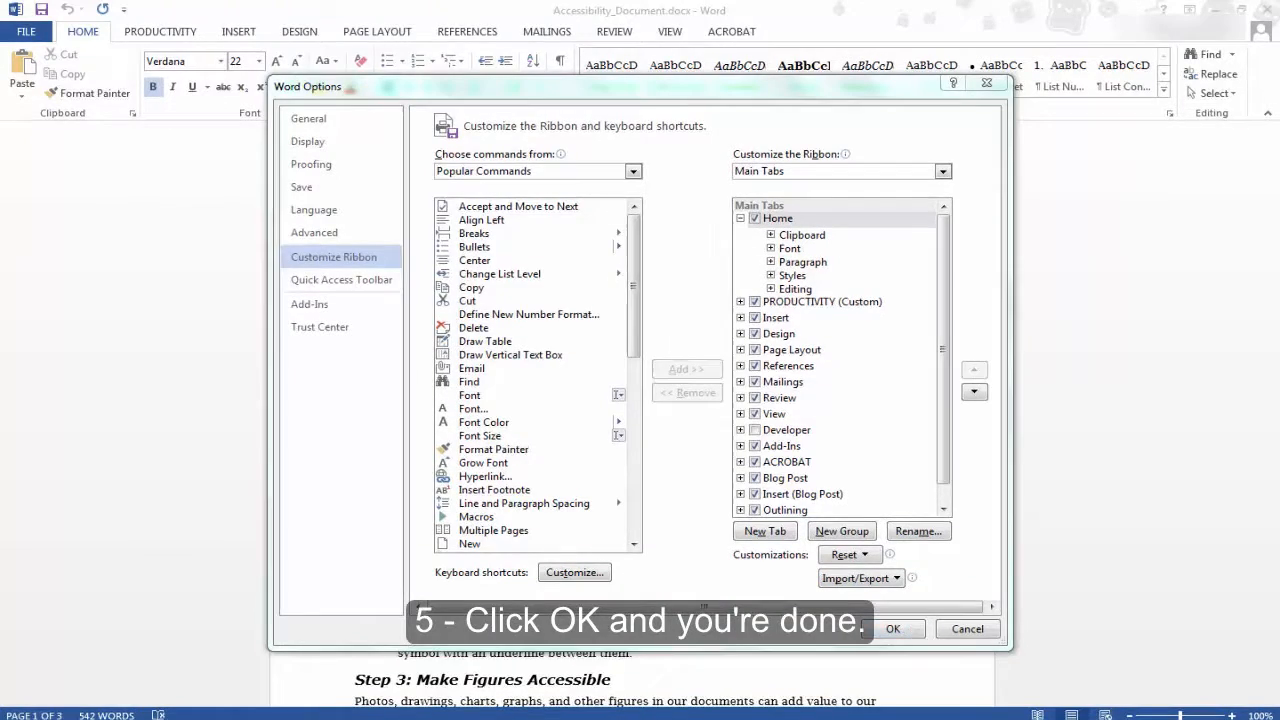
Accept the ribbon customization settings with OK and return to the document
click(892, 628)
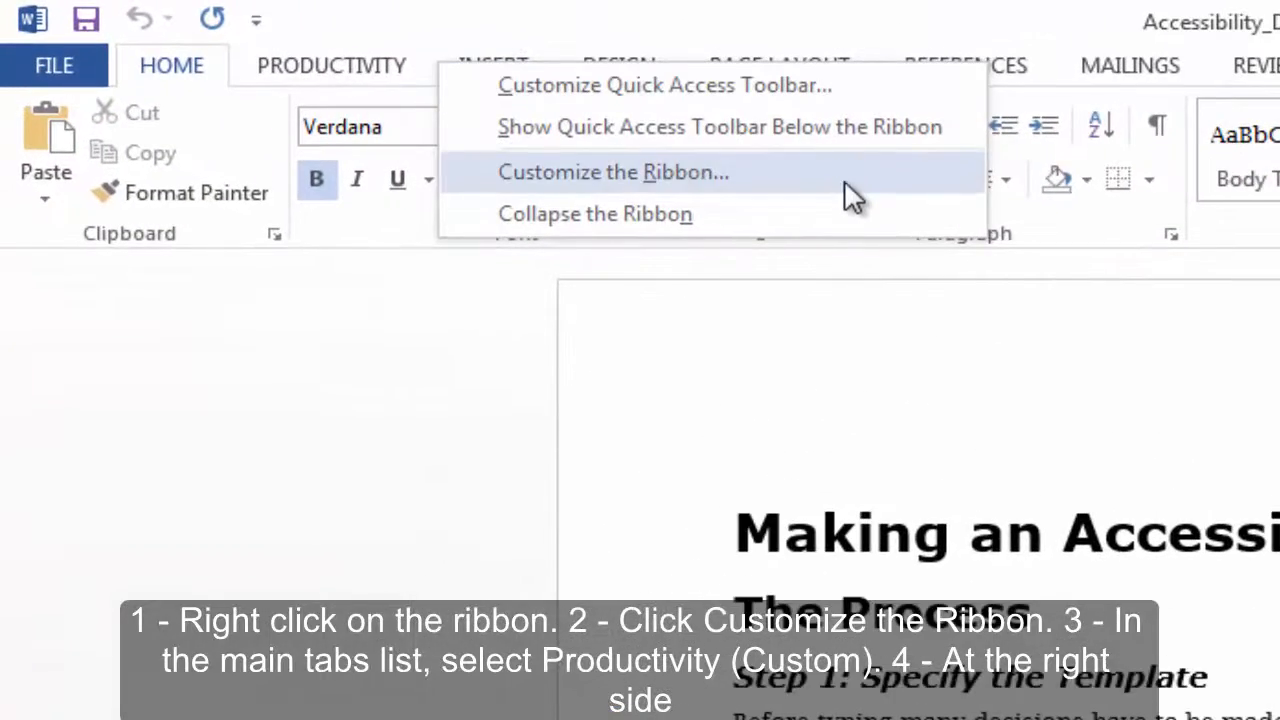
Move PRODUCTIVITY (Custom) above Home so it is the first main ribbon tab
click(612, 172)
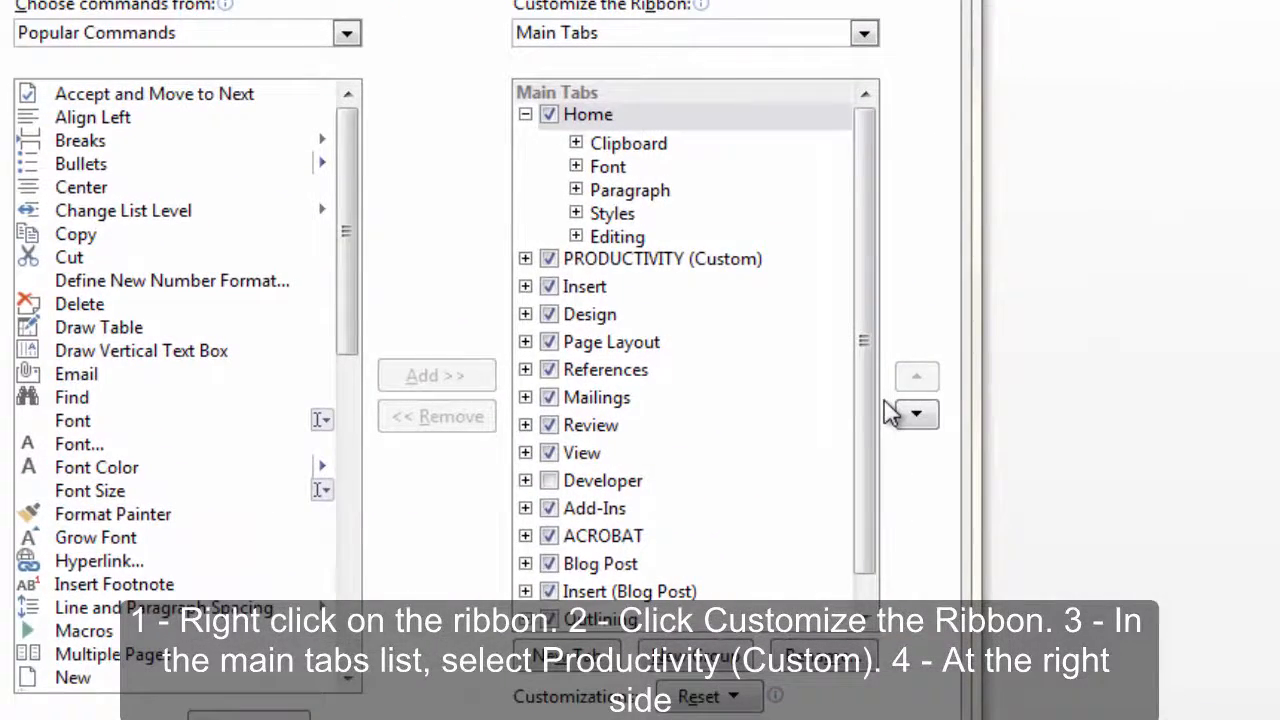
click(662, 260)
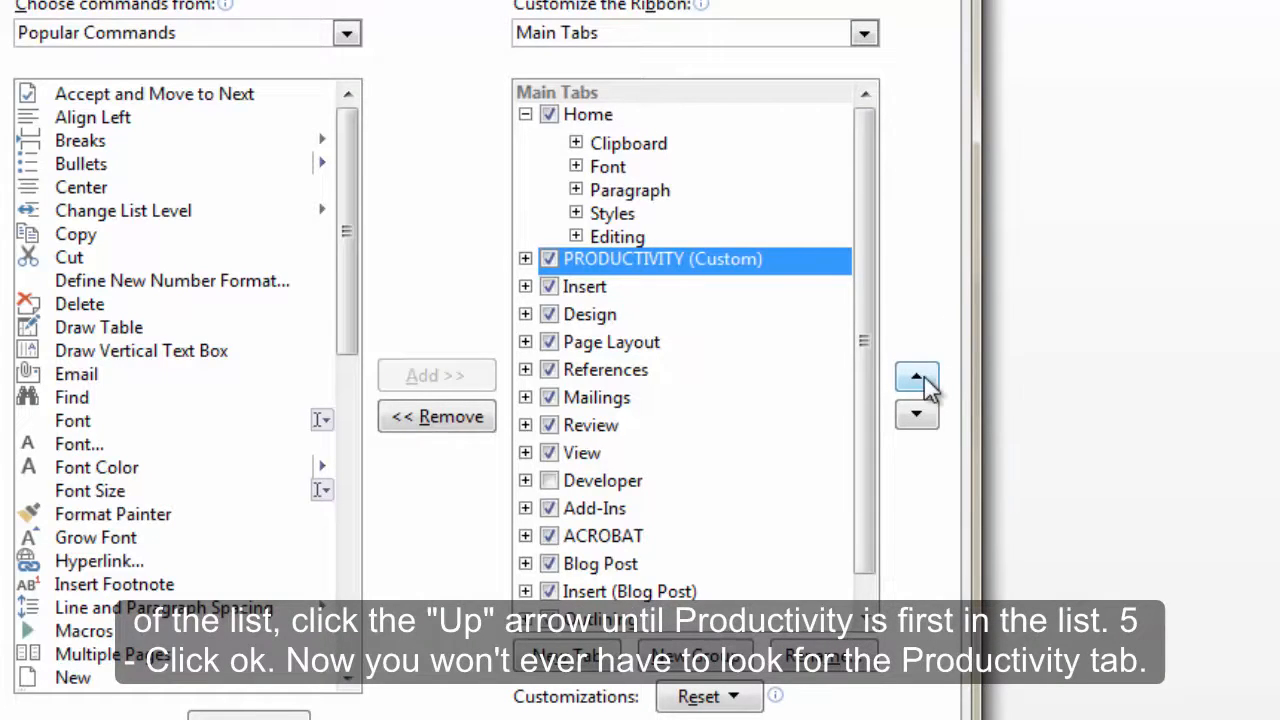
mouse_move(916, 378)
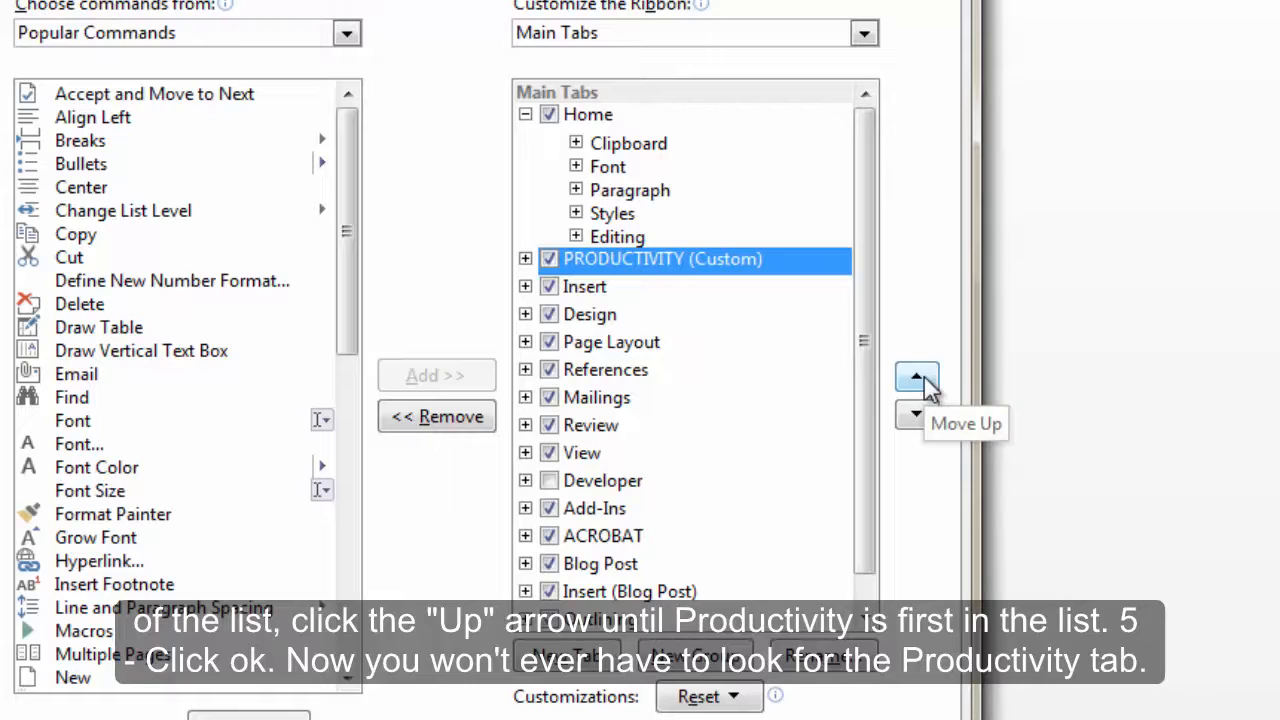
click(916, 378)
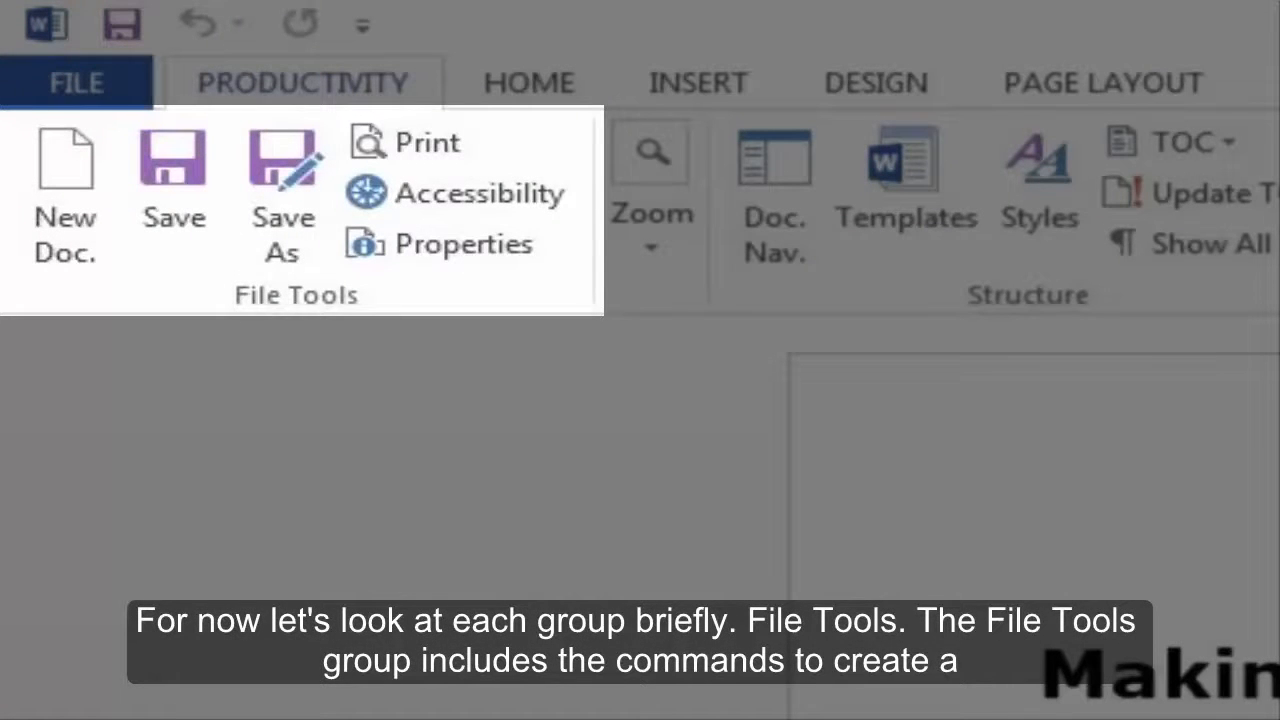
mouse_move(64, 192)
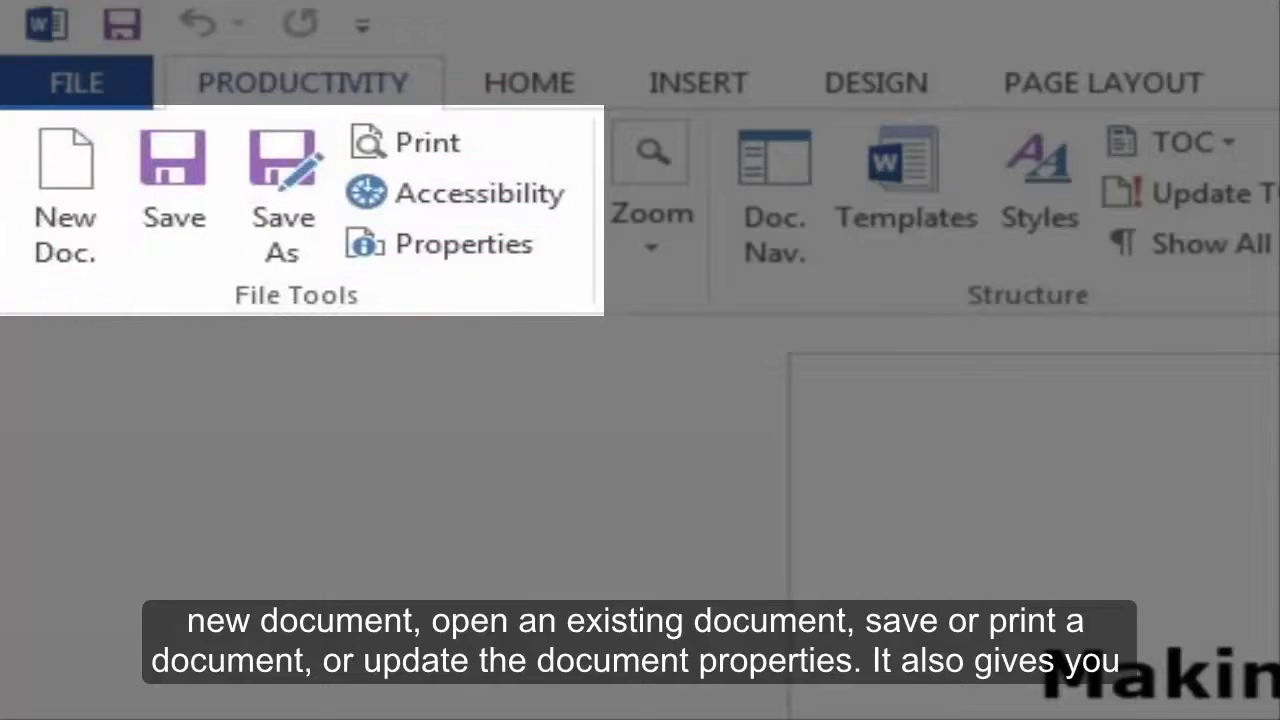
mouse_move(478, 192)
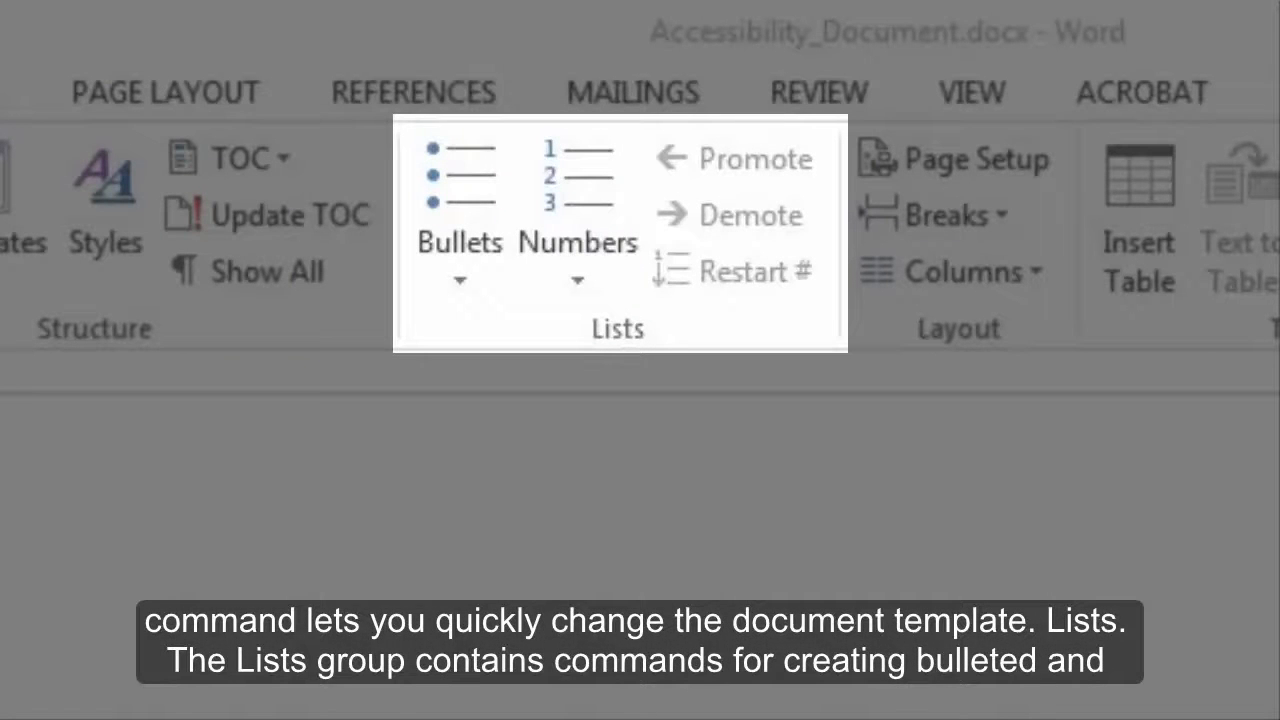
mouse_move(524, 196)
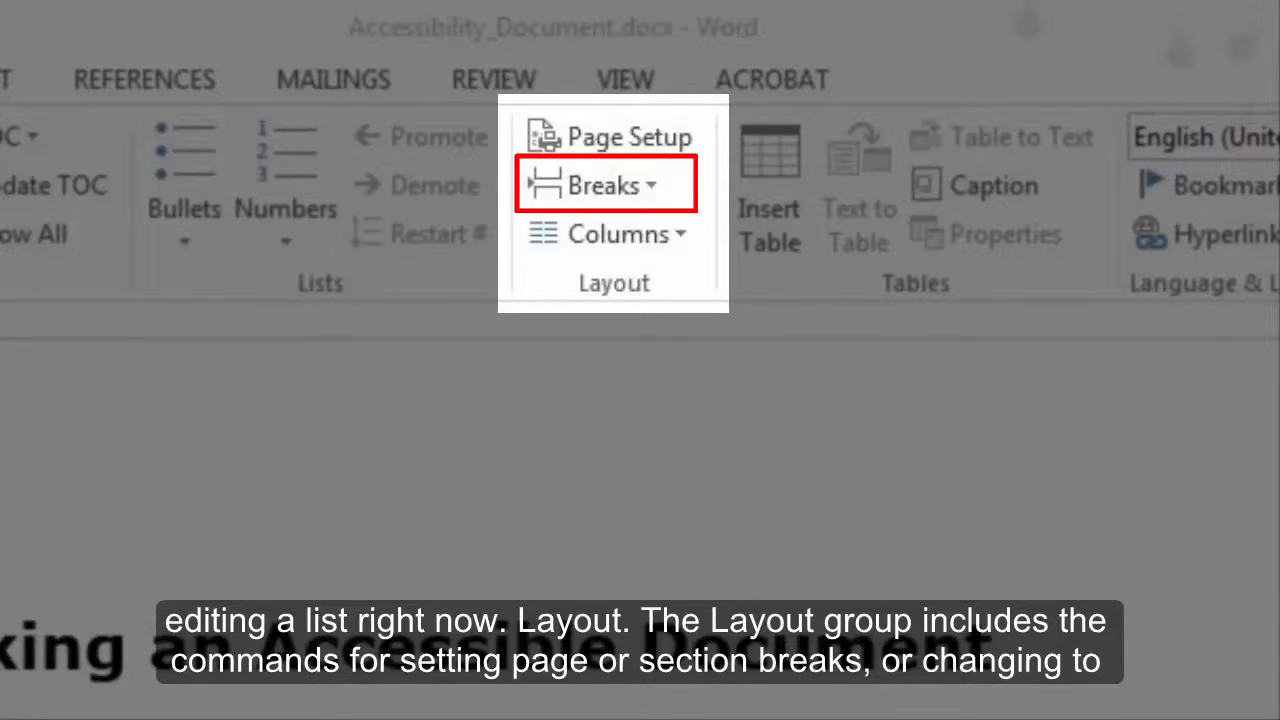
mouse_move(604, 232)
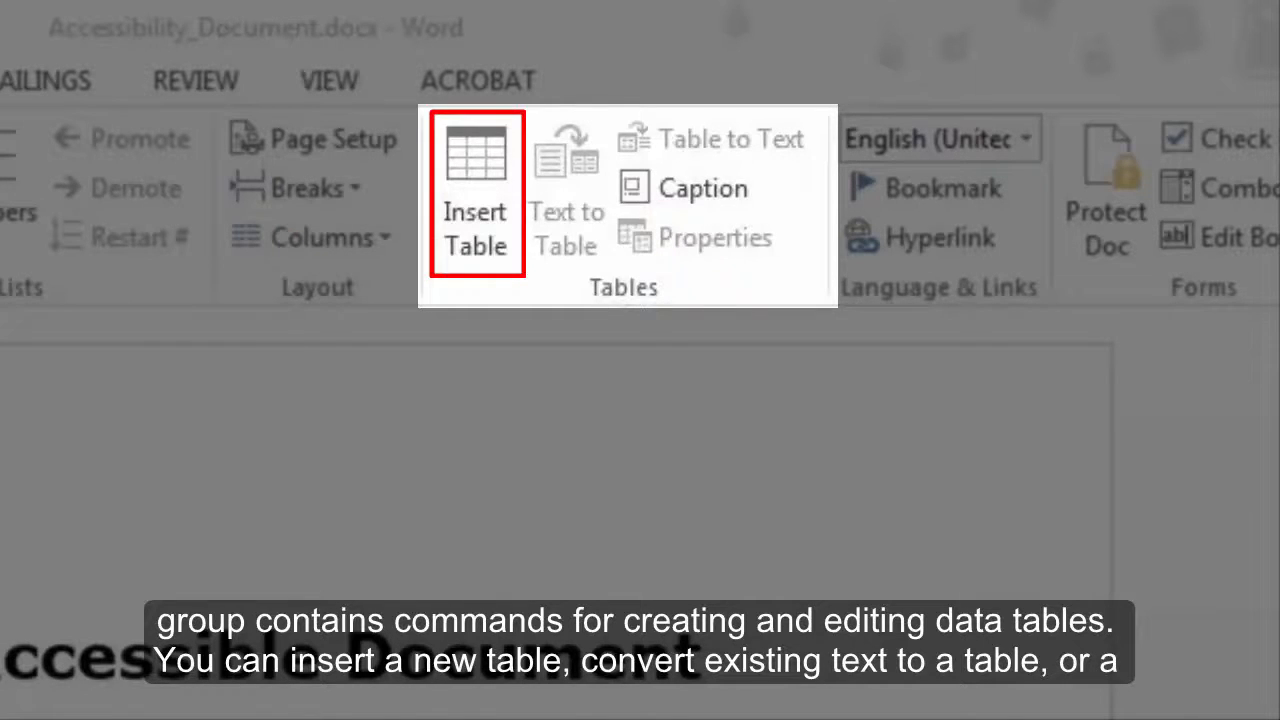
mouse_move(568, 190)
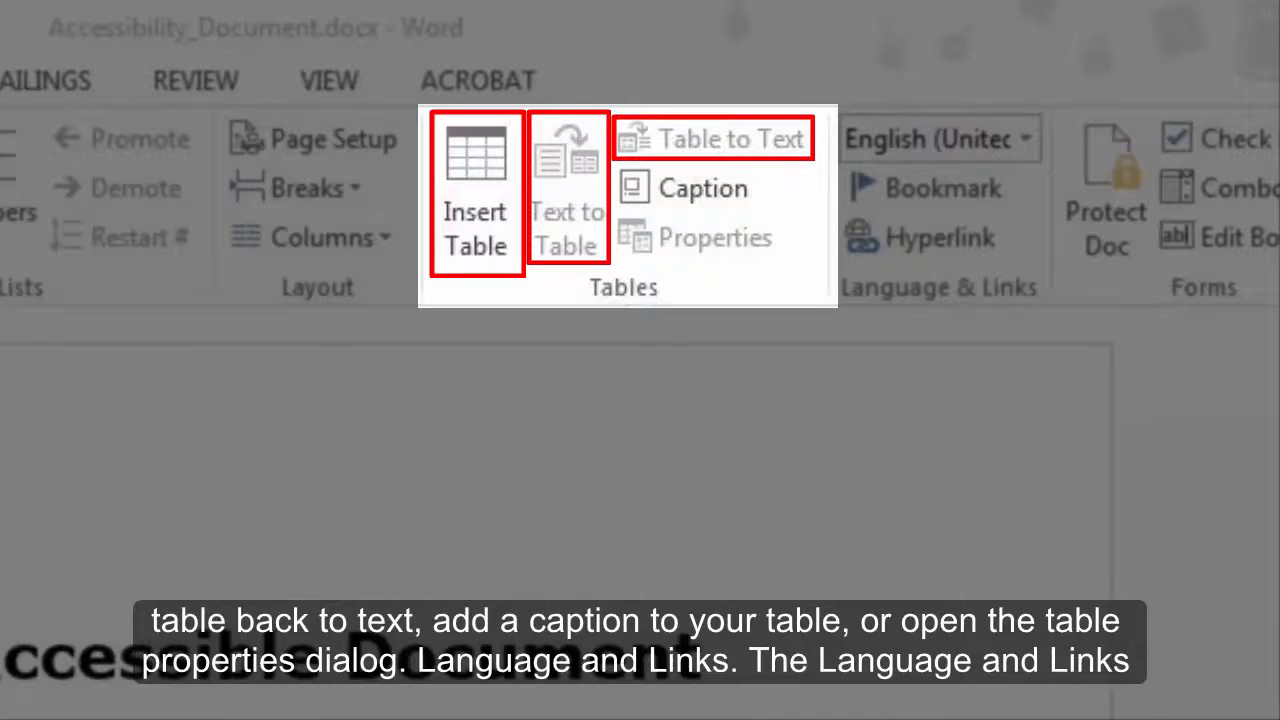
mouse_move(704, 188)
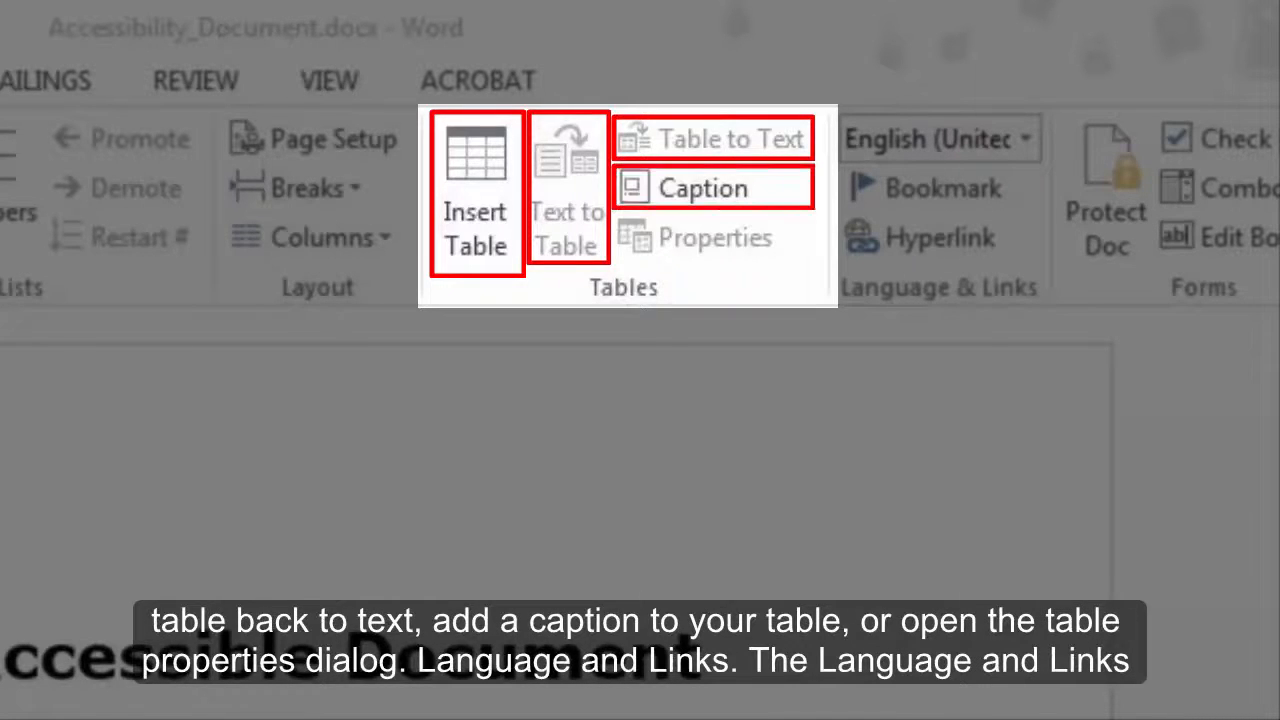